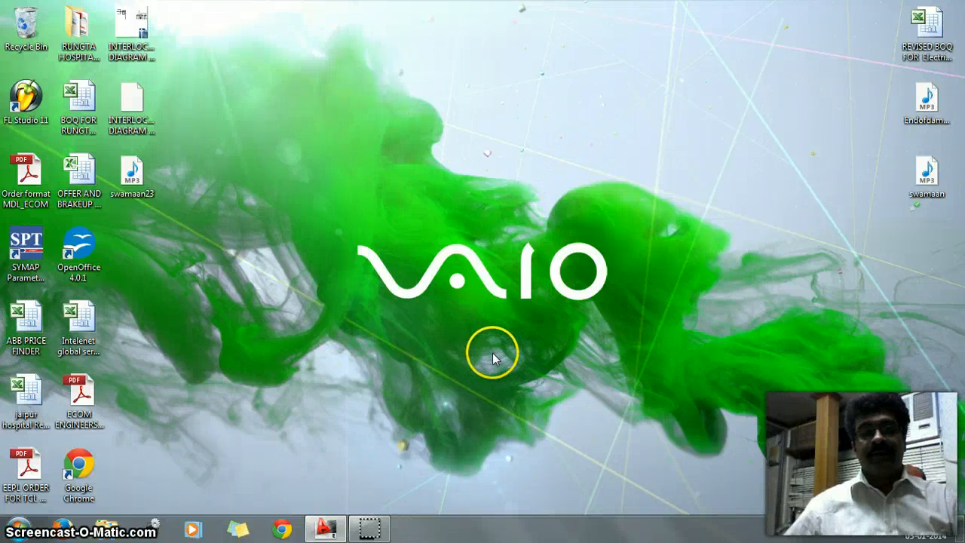
pyautogui.moveTo(490, 315)
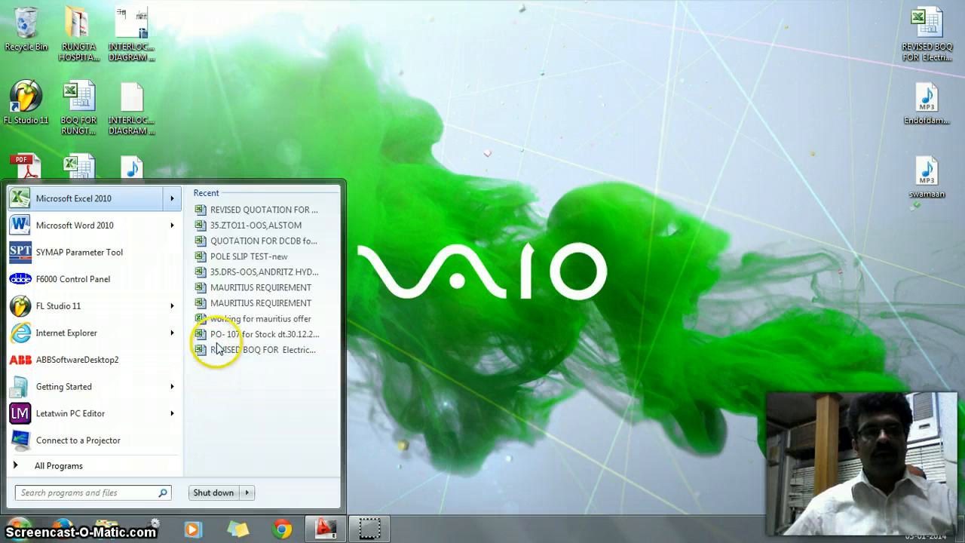
pyautogui.moveTo(241, 225)
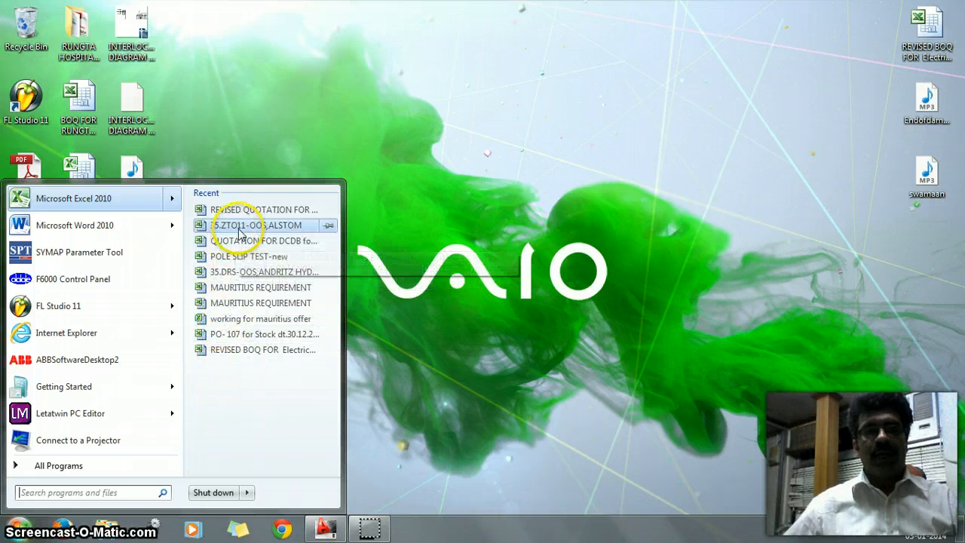
pyautogui.moveTo(241, 241)
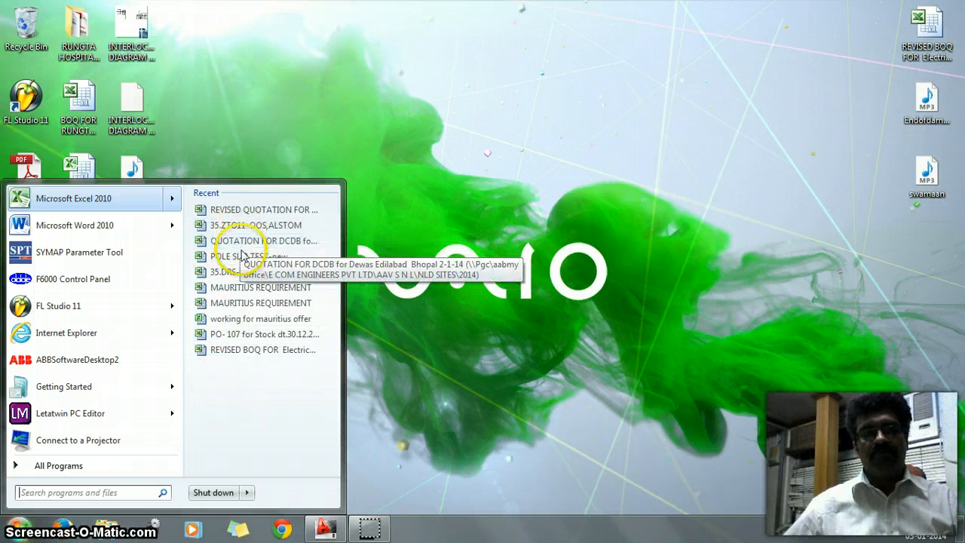
# - Open the POLE SLIP TEST-new workbook and set both blinder angles to 50 degrees
pyautogui.click(249, 257)
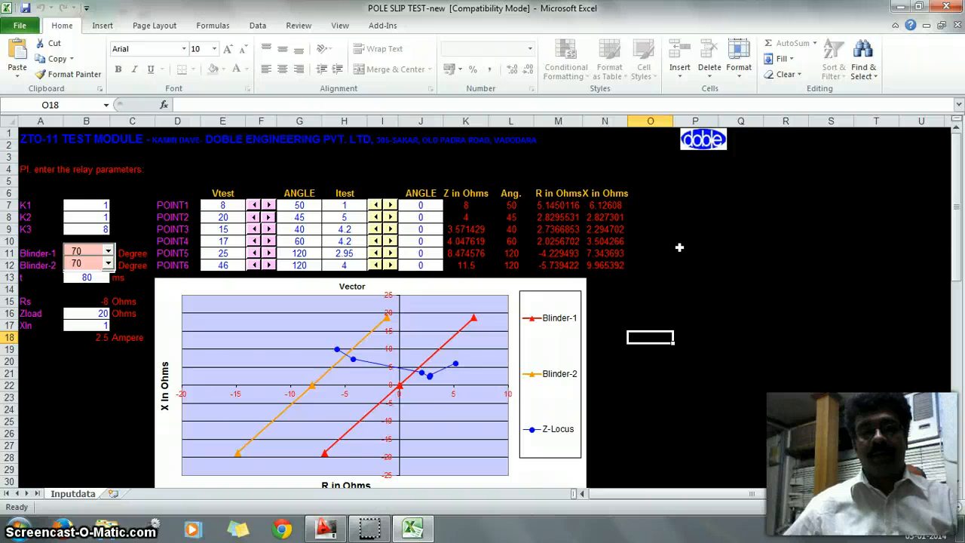
pyautogui.moveTo(655, 256)
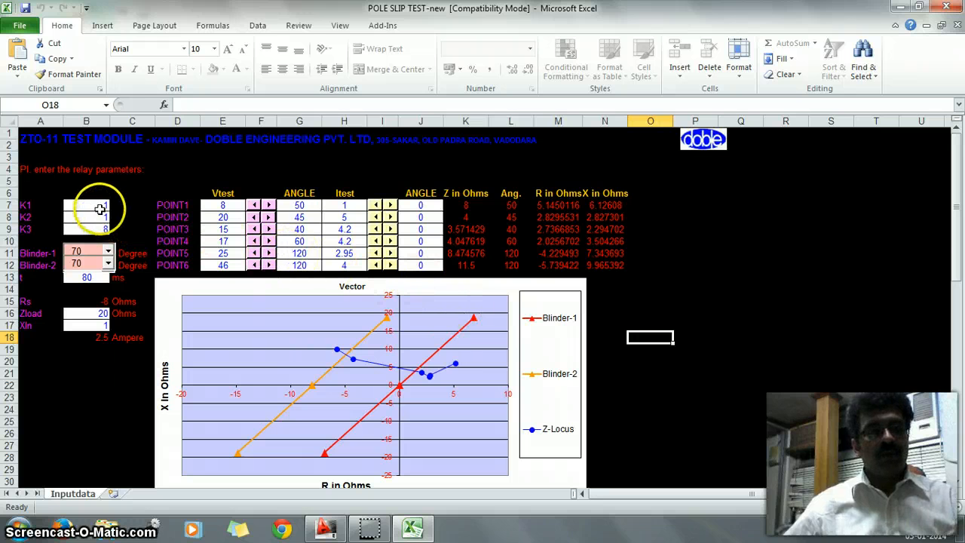
pyautogui.moveTo(85, 205); pyautogui.dragTo(86, 241)
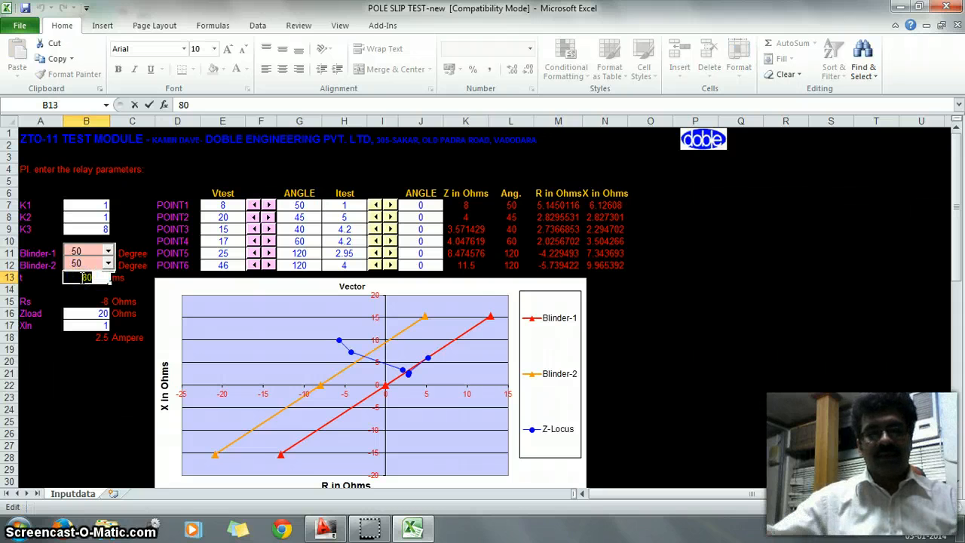
# - Enter 41 ms for t in B13 and 2.4 for K3 in B9
pyautogui.write('41')
pyautogui.click(86, 229)
pyautogui.write('0.5')
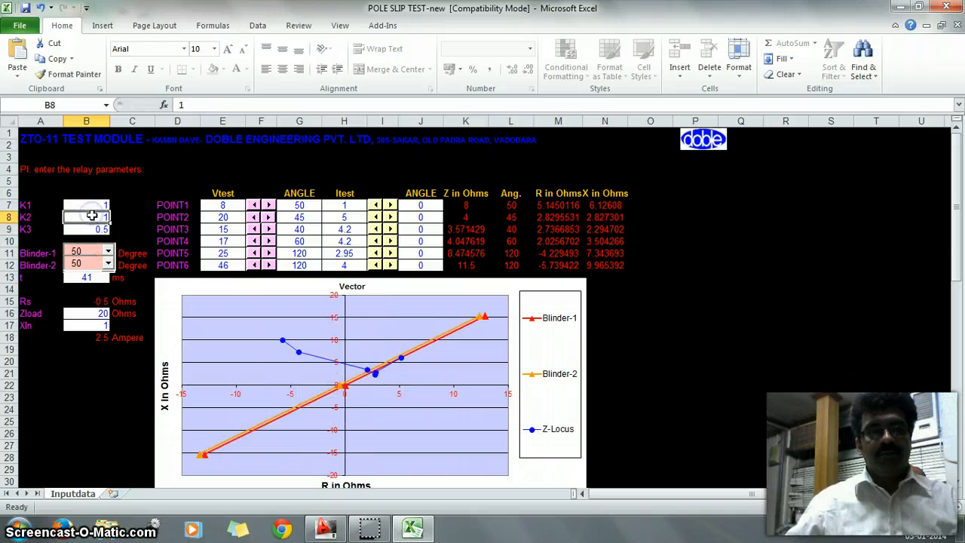
pyautogui.click(86, 229)
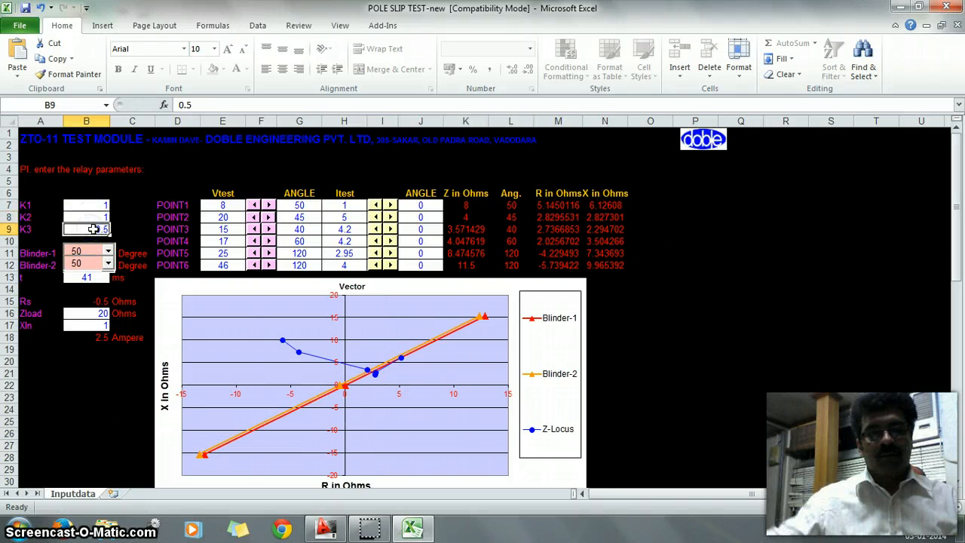
pyautogui.write('1')
pyautogui.write('2.4')
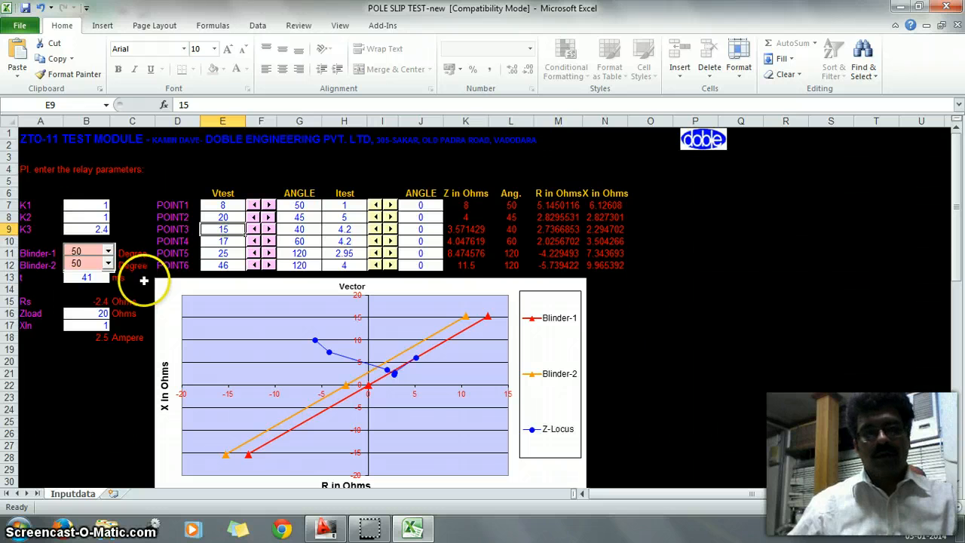
pyautogui.moveTo(322, 386)
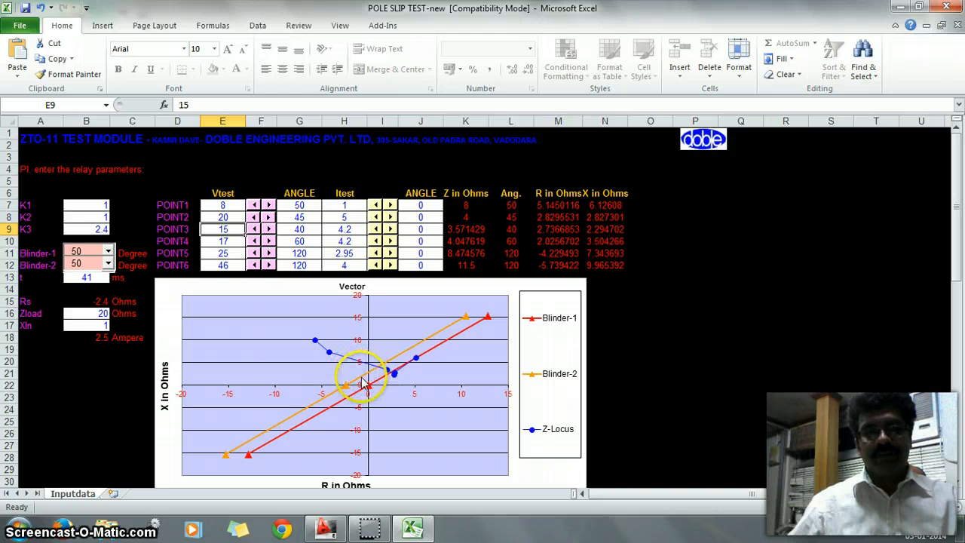
pyautogui.moveTo(369, 381)
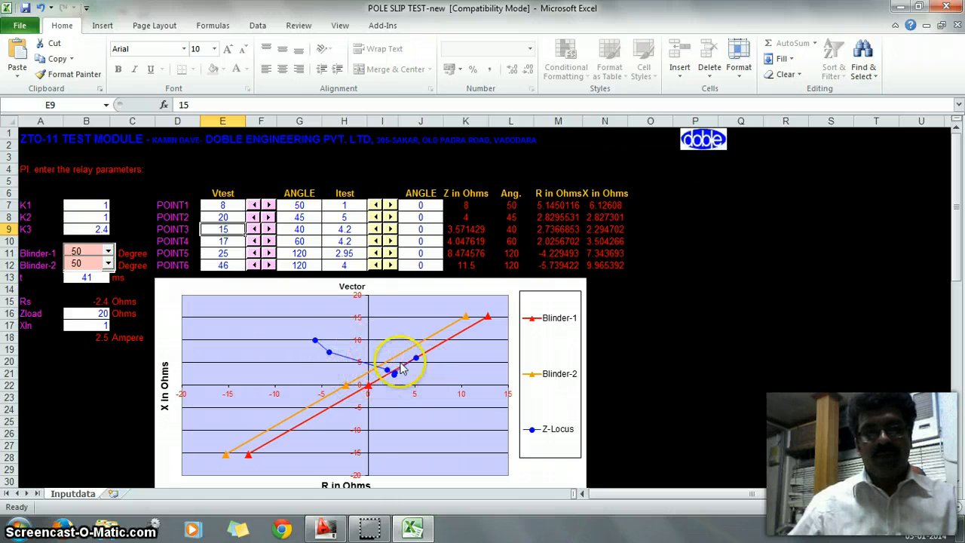
pyautogui.moveTo(427, 375)
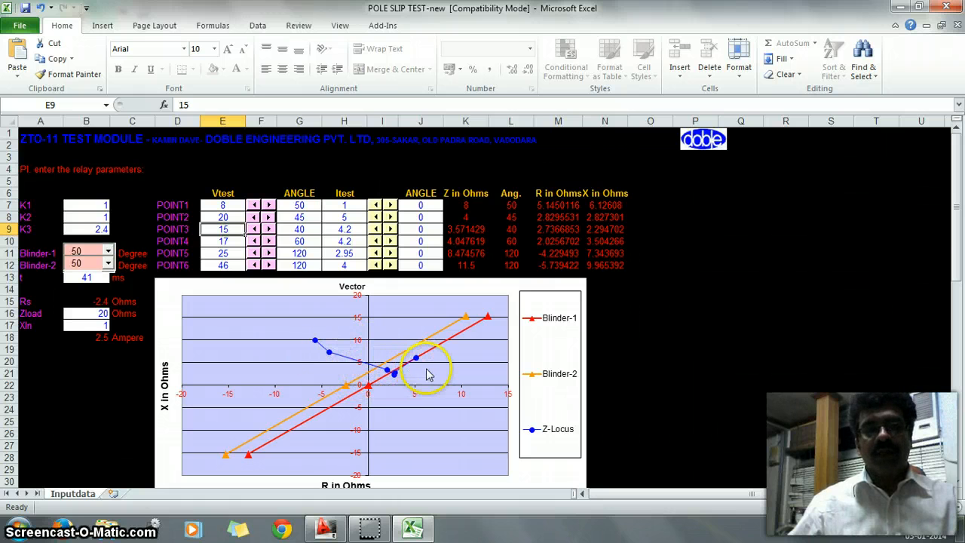
pyautogui.moveTo(426, 375)
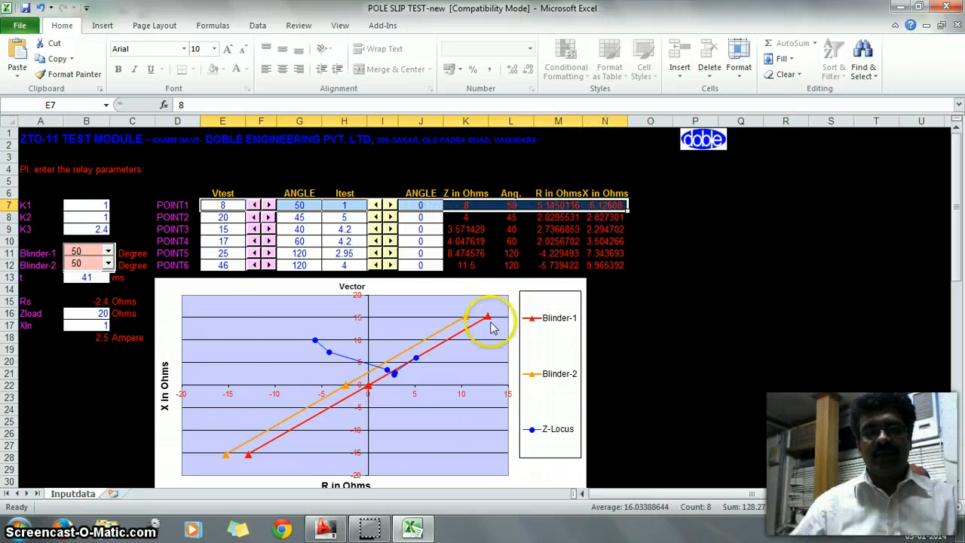
pyautogui.moveTo(362, 340)
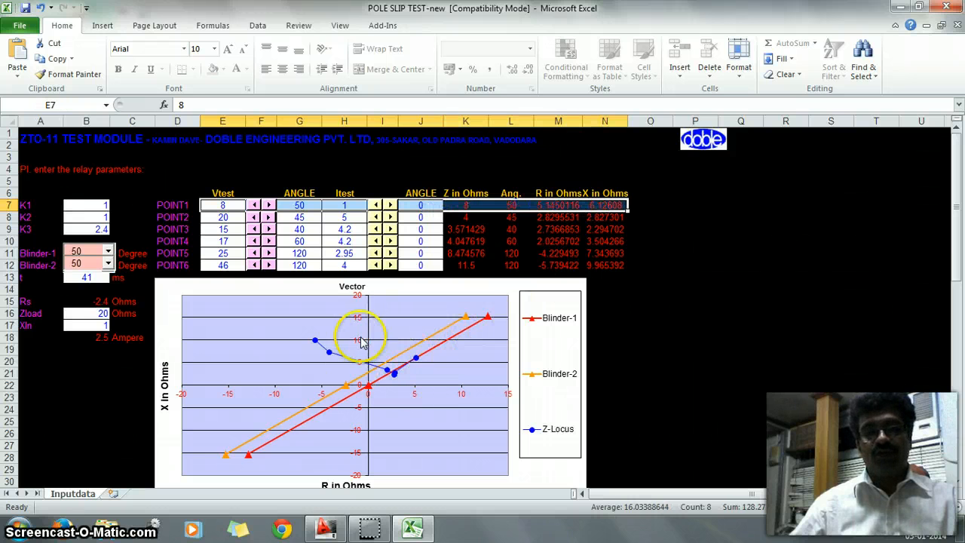
# - Enter 0 as the test voltage for POINT2 to POINT6 in E8–E12
pyautogui.click(223, 217)
pyautogui.write('0')
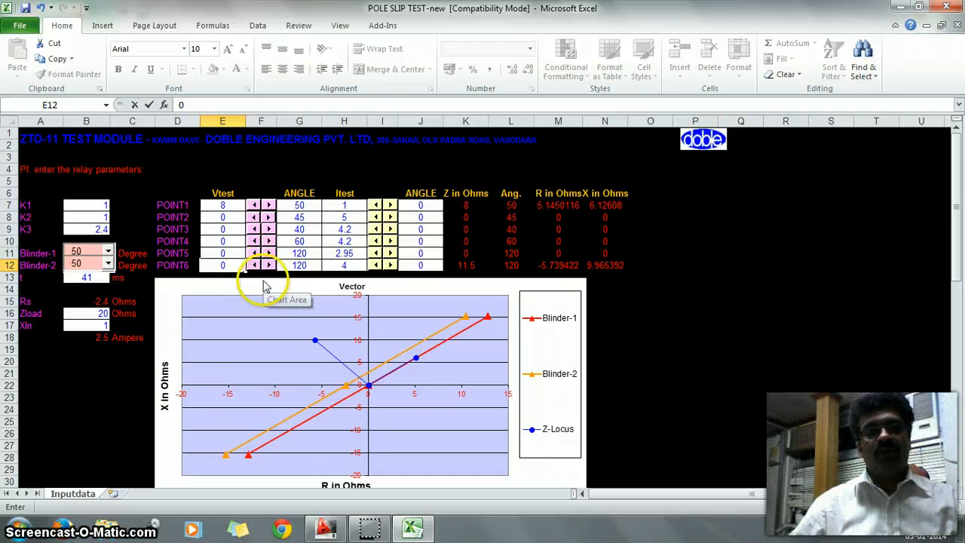
pyautogui.moveTo(301, 292)
pyautogui.write('2.4')
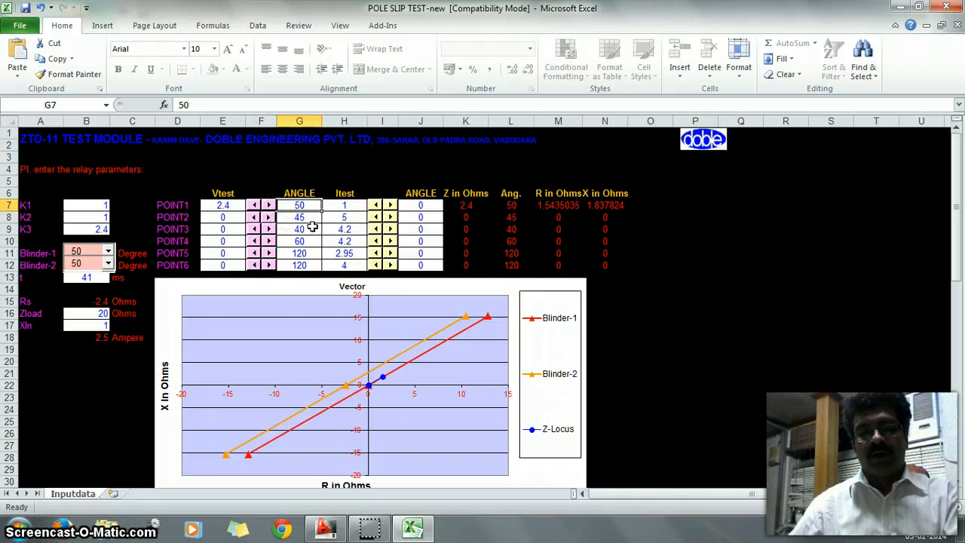
# - Adjust POINT1's test angle with the spinner buttons to reach 60 degrees
pyautogui.click(344, 204)
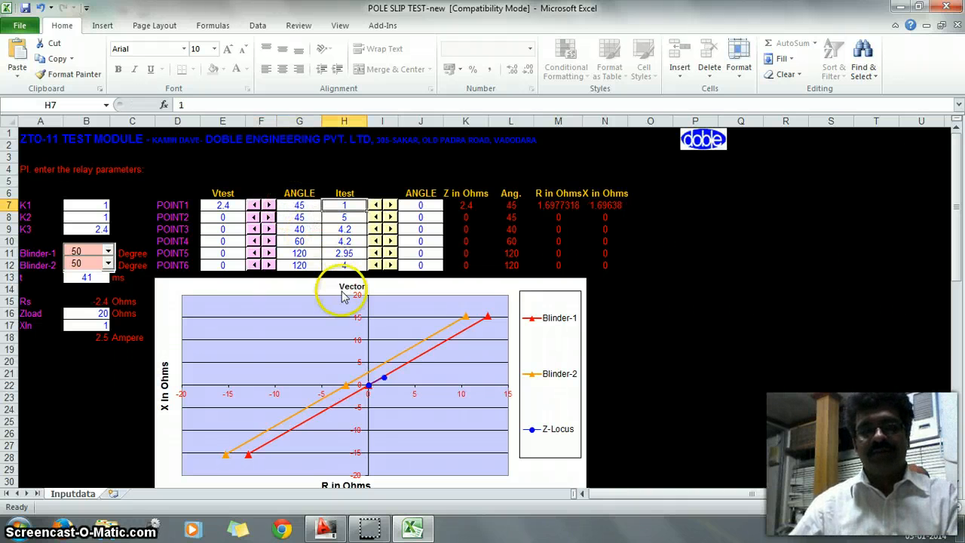
pyautogui.click(299, 205)
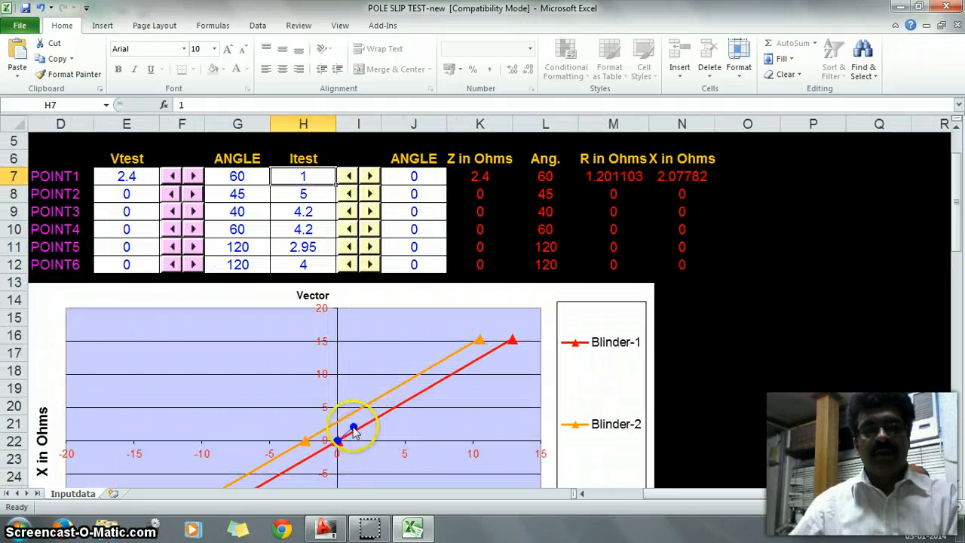
pyautogui.moveTo(353, 428)
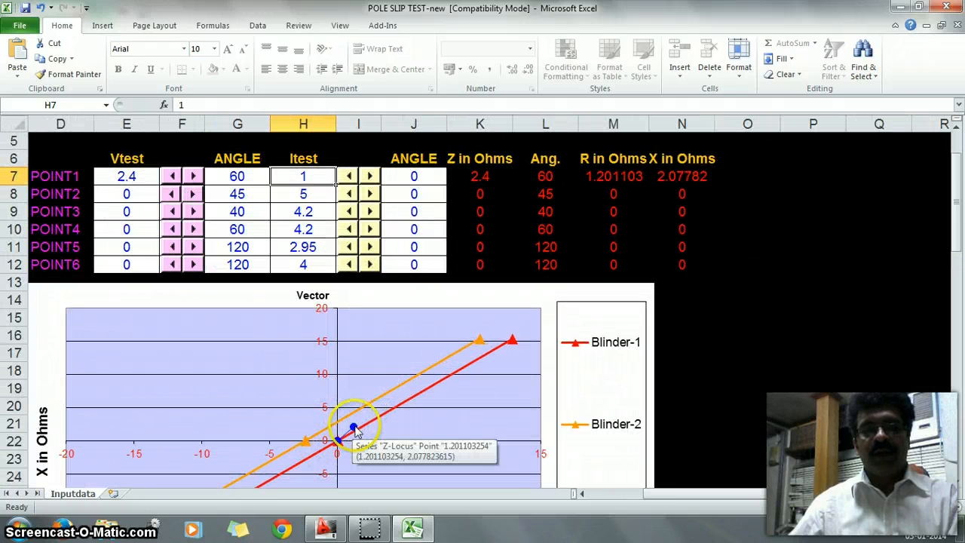
pyautogui.moveTo(362, 437)
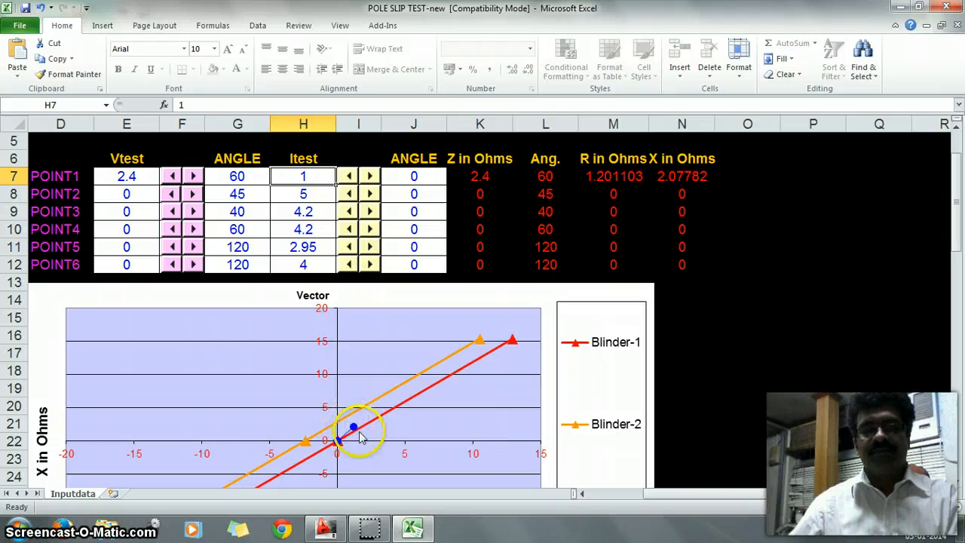
pyautogui.moveTo(388, 411)
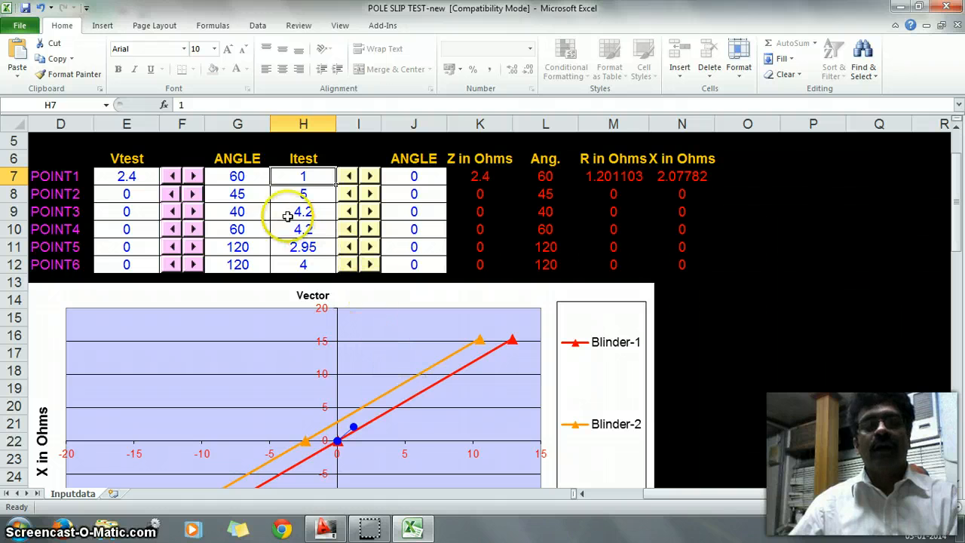
pyautogui.click(236, 176)
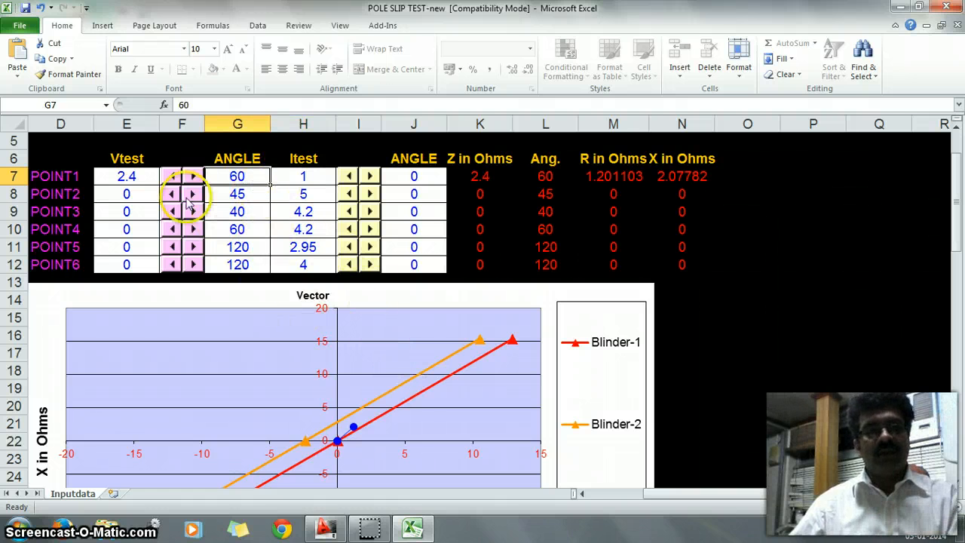
pyautogui.moveTo(155, 195)
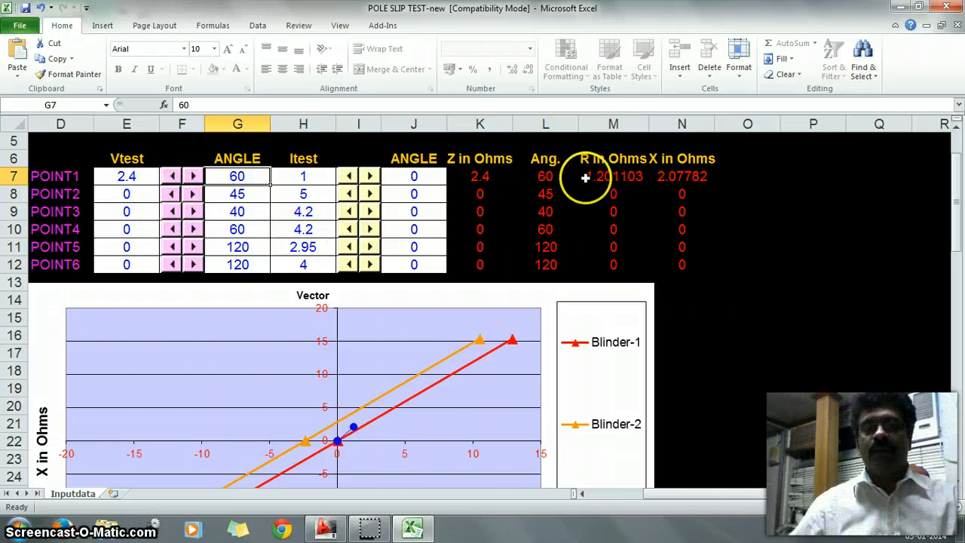
pyautogui.click(681, 175)
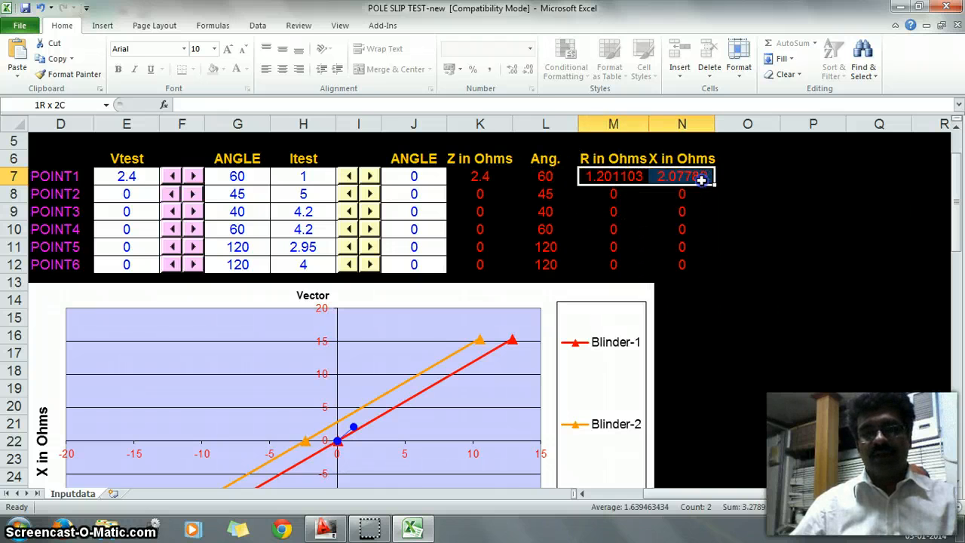
pyautogui.click(613, 176)
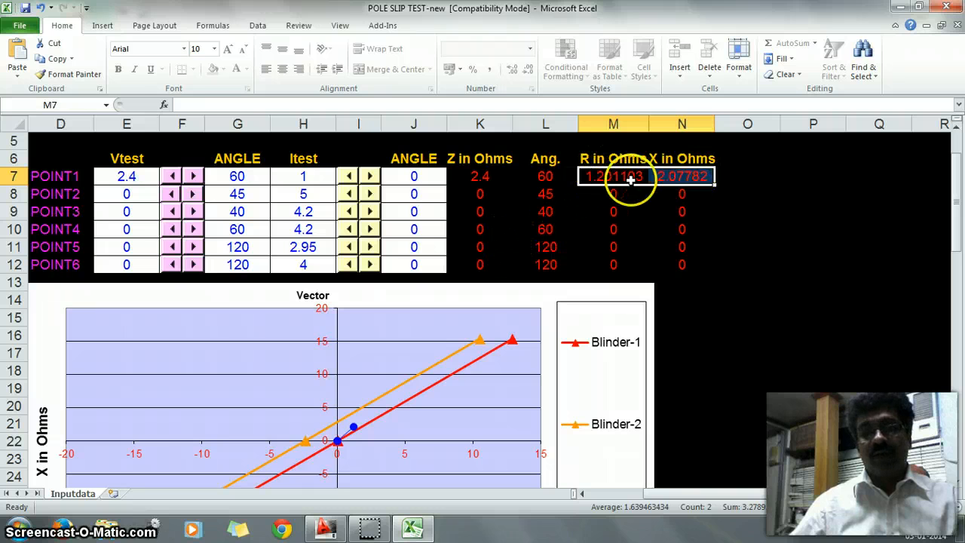
pyautogui.moveTo(834, 224)
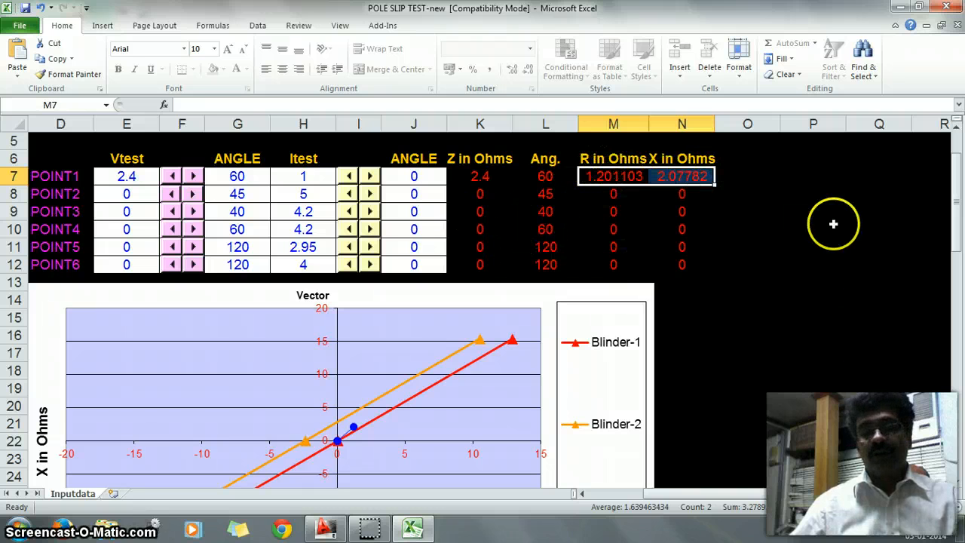
pyautogui.scroll(-3)
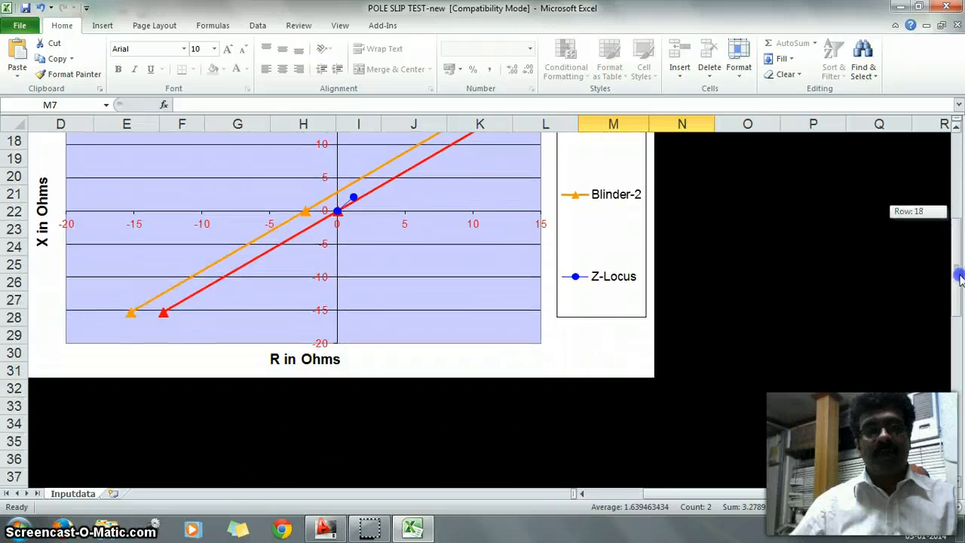
pyautogui.scroll(3)
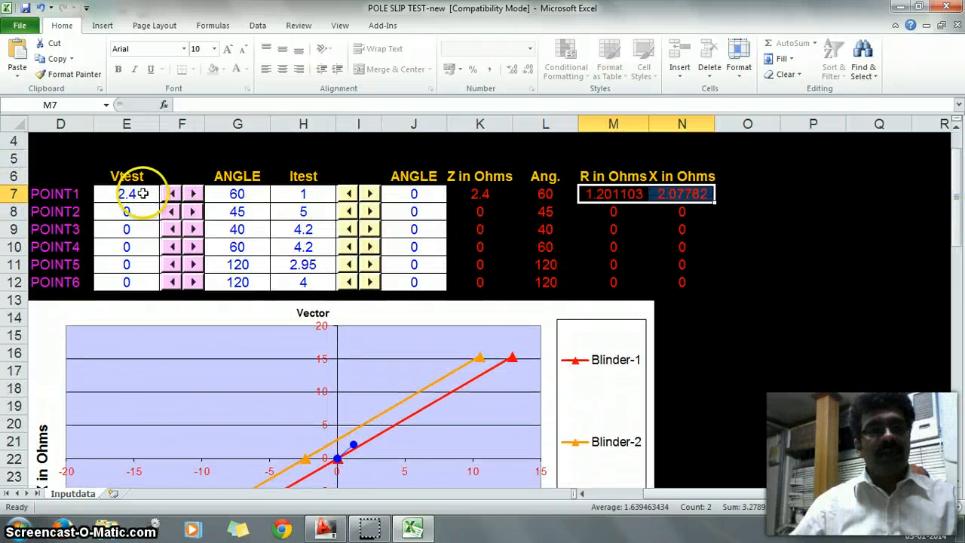
pyautogui.click(303, 194)
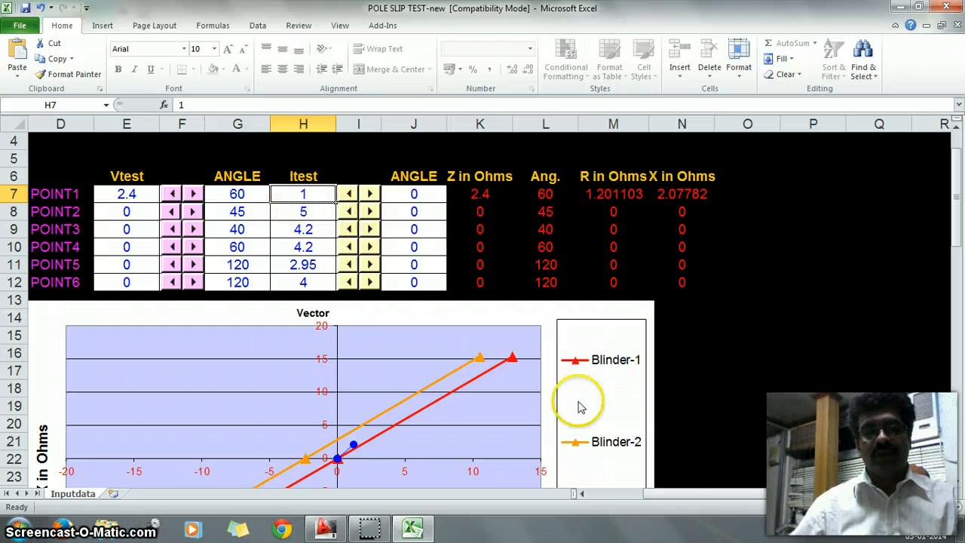
pyautogui.moveTo(622, 312)
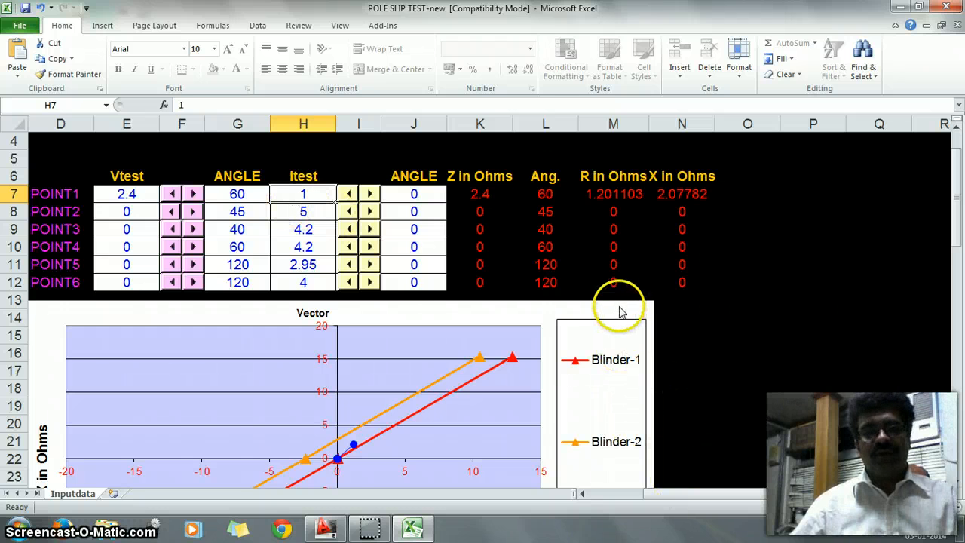
pyautogui.hscroll(-3)
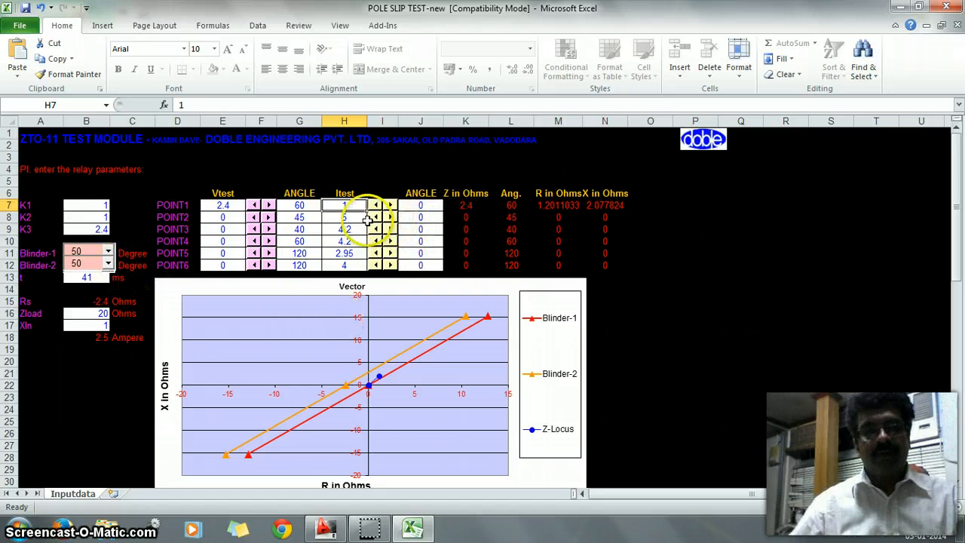
pyautogui.click(465, 204)
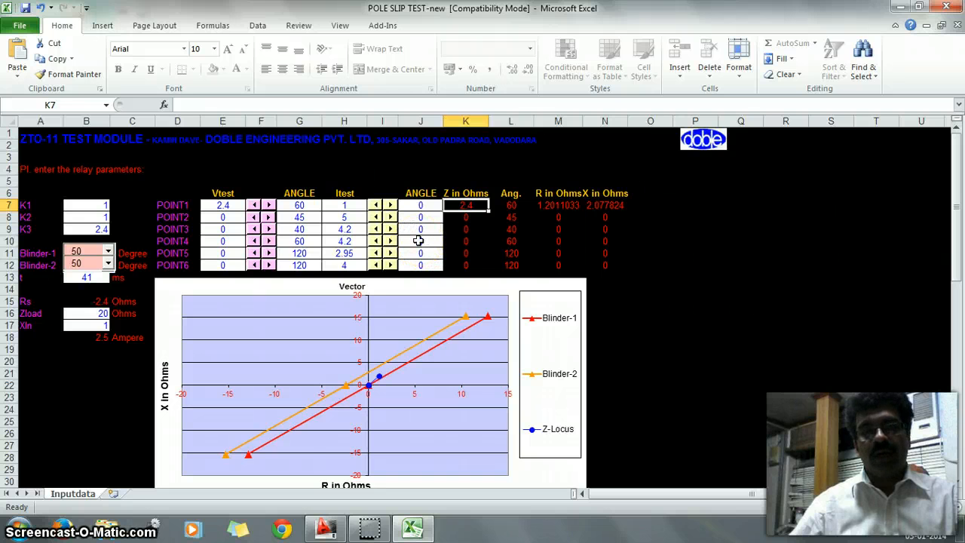
pyautogui.click(344, 217)
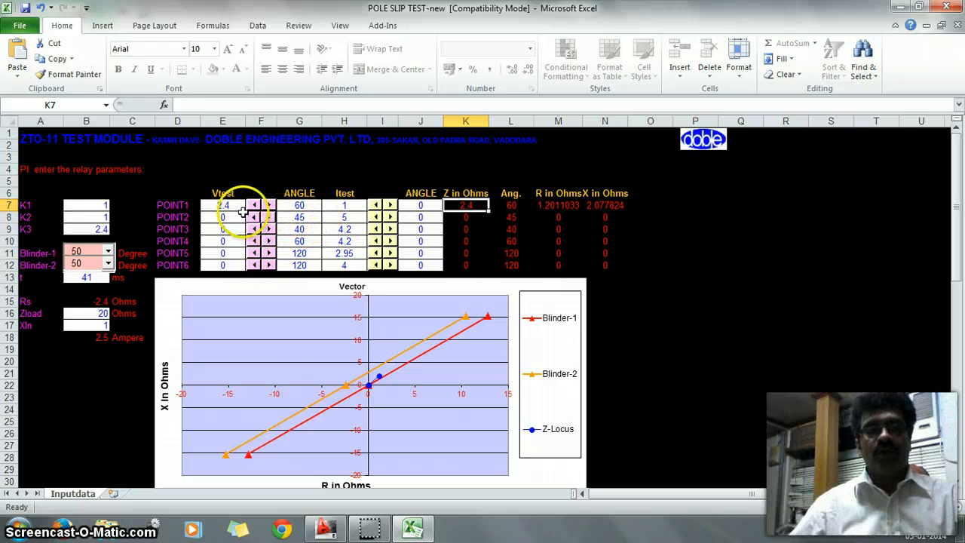
pyautogui.click(223, 205)
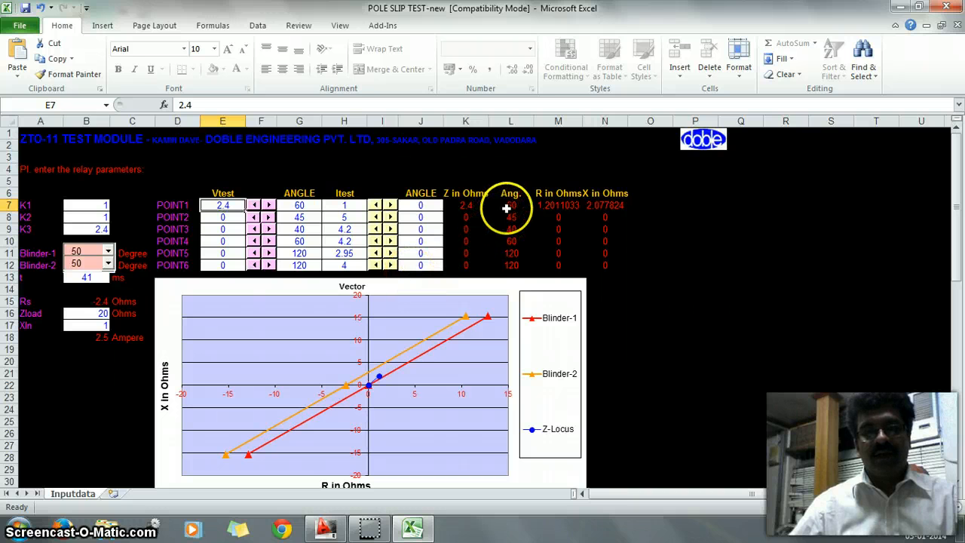
pyautogui.click(511, 206)
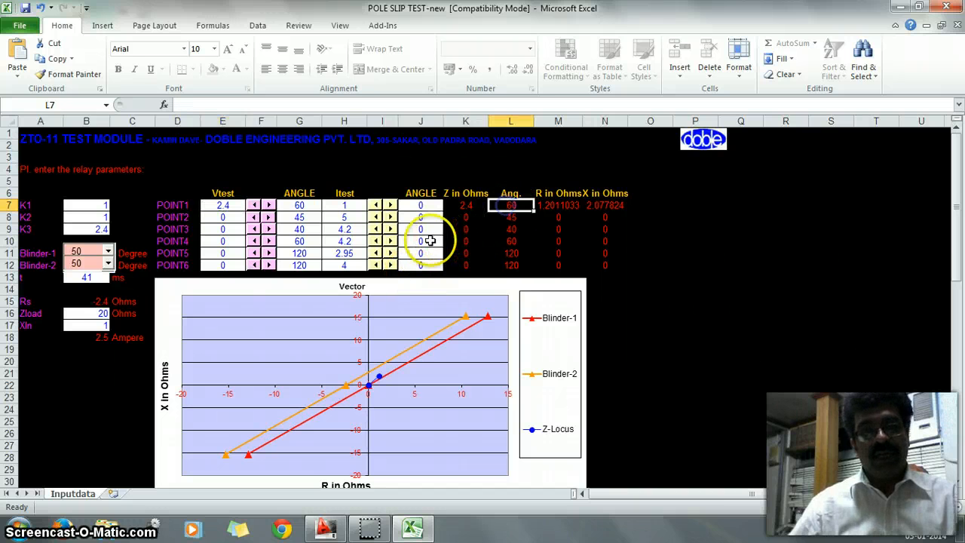
pyautogui.moveTo(370, 383)
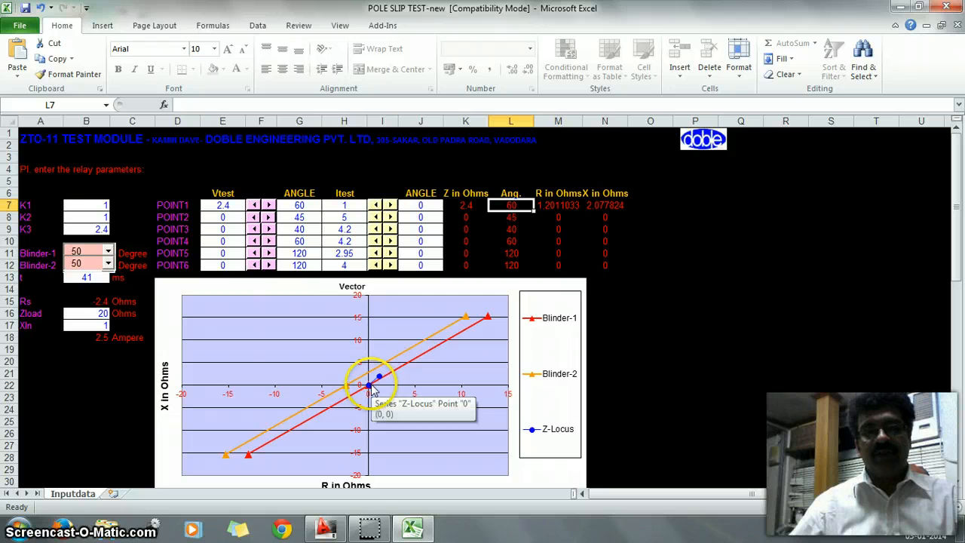
pyautogui.moveTo(324, 286)
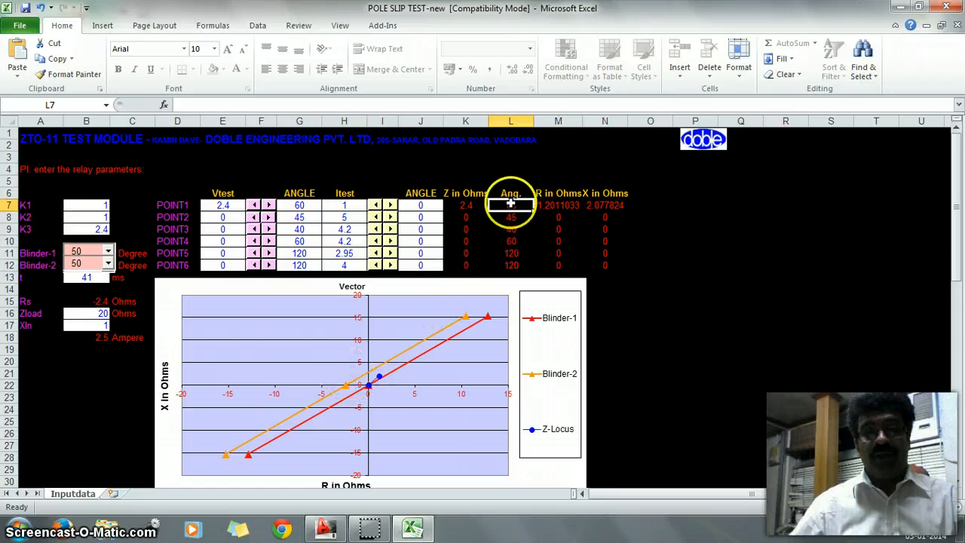
pyautogui.click(299, 205)
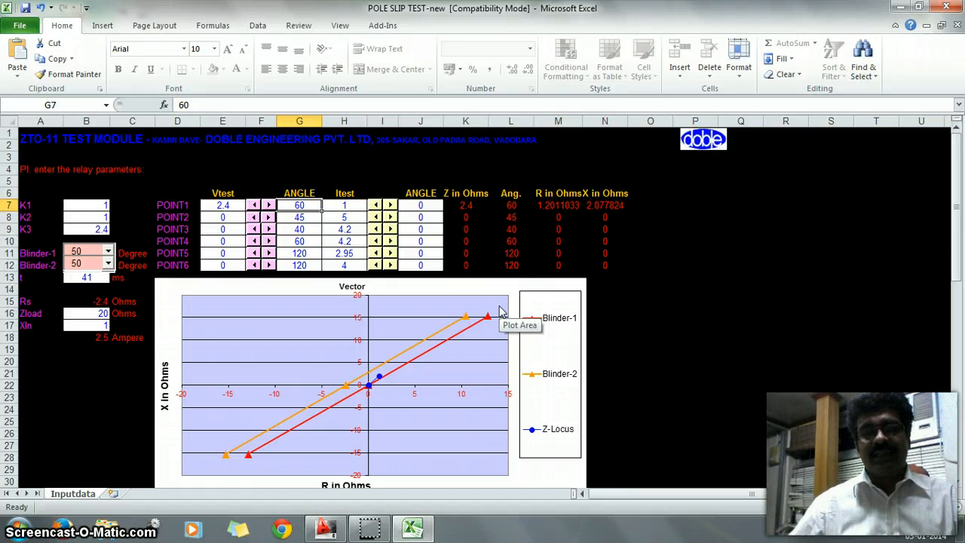
pyautogui.moveTo(533, 352)
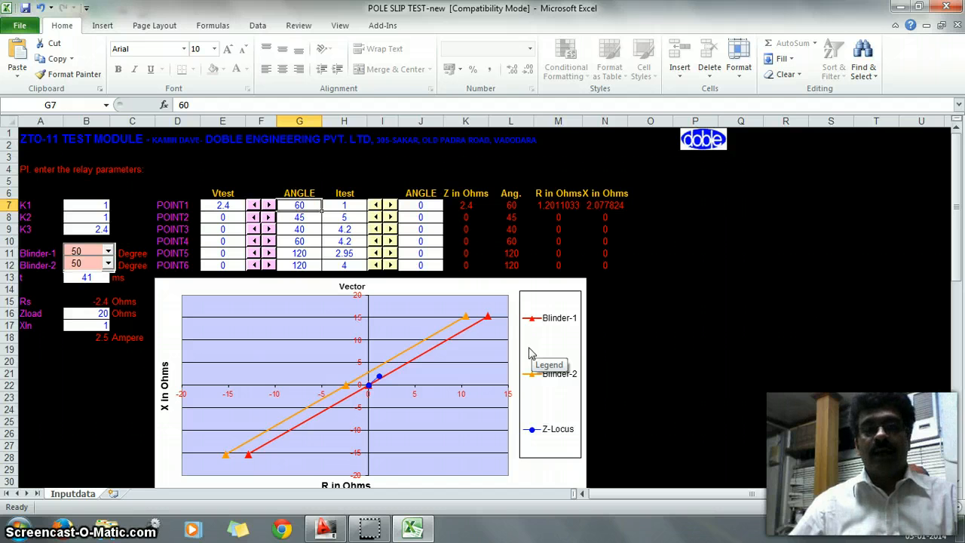
pyautogui.moveTo(479, 328)
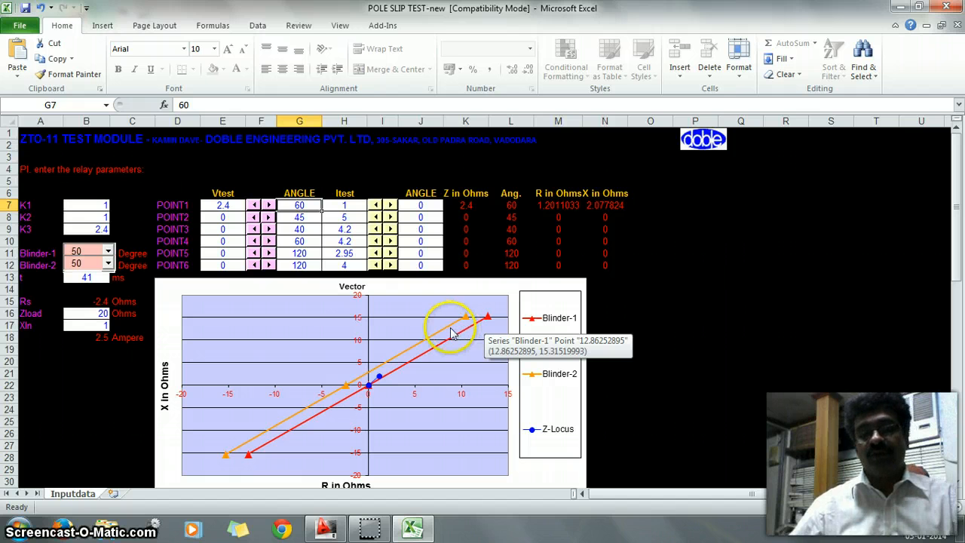
pyautogui.moveTo(391, 489)
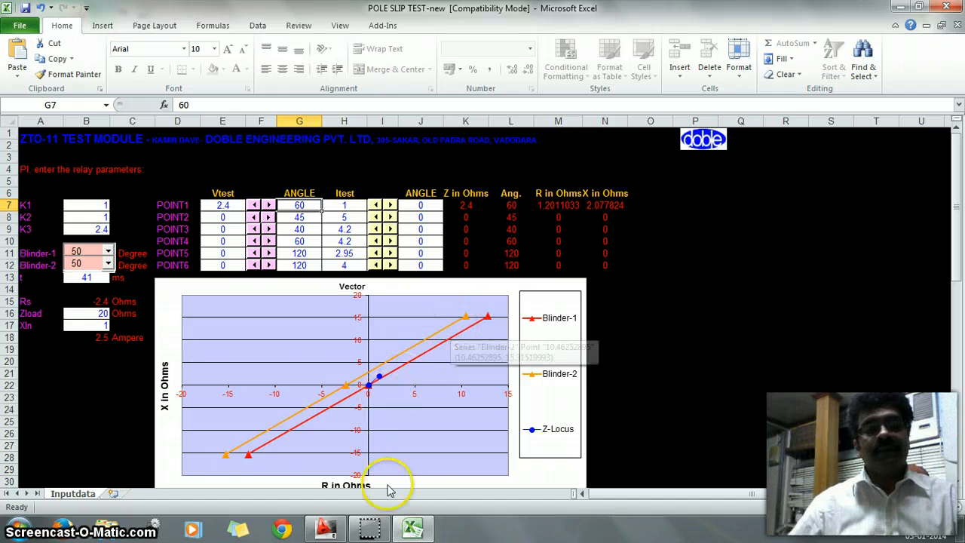